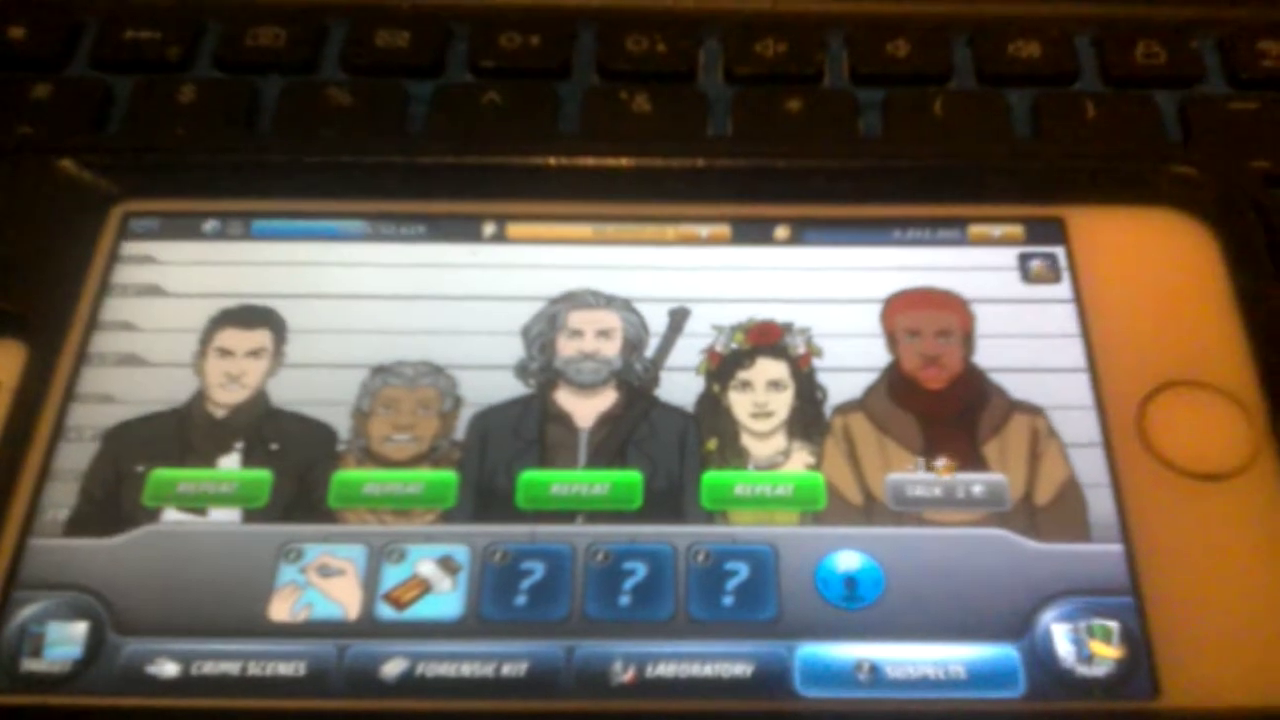
Start the interrogation of the red-haired suspect in the brown coat from the lineup.
{"action": "left_click", "coordinate": [944, 490]}
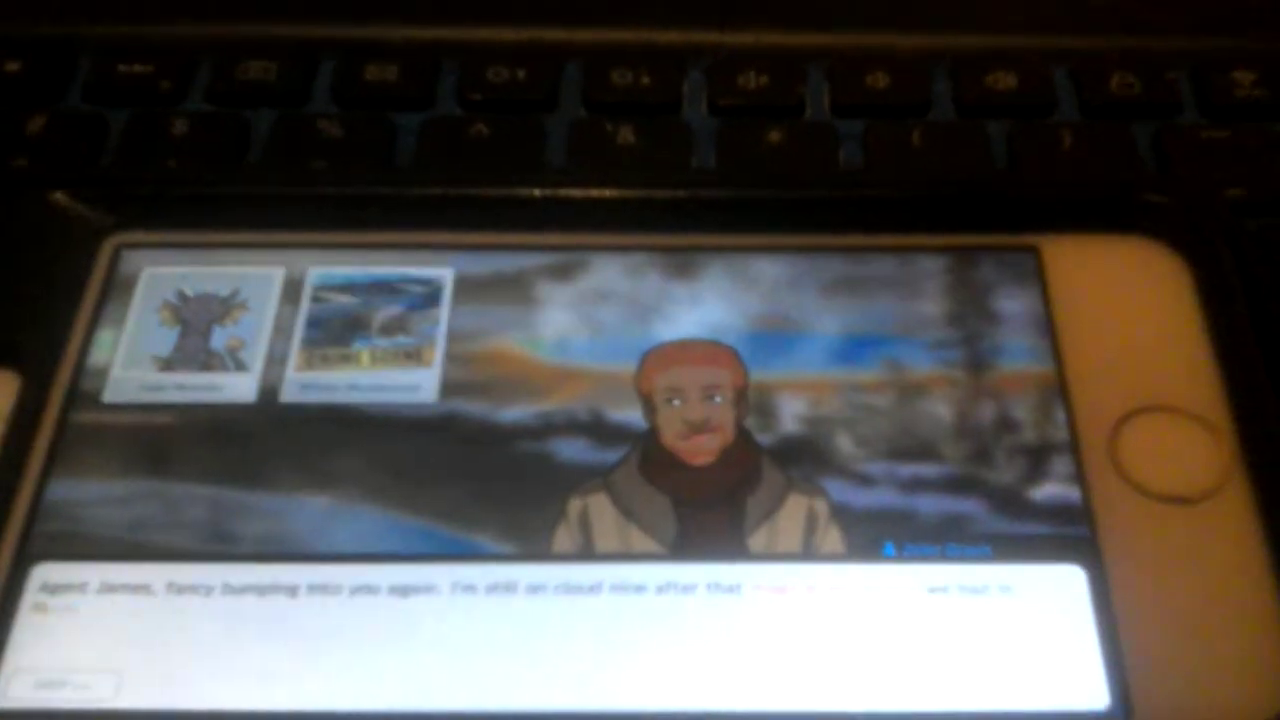